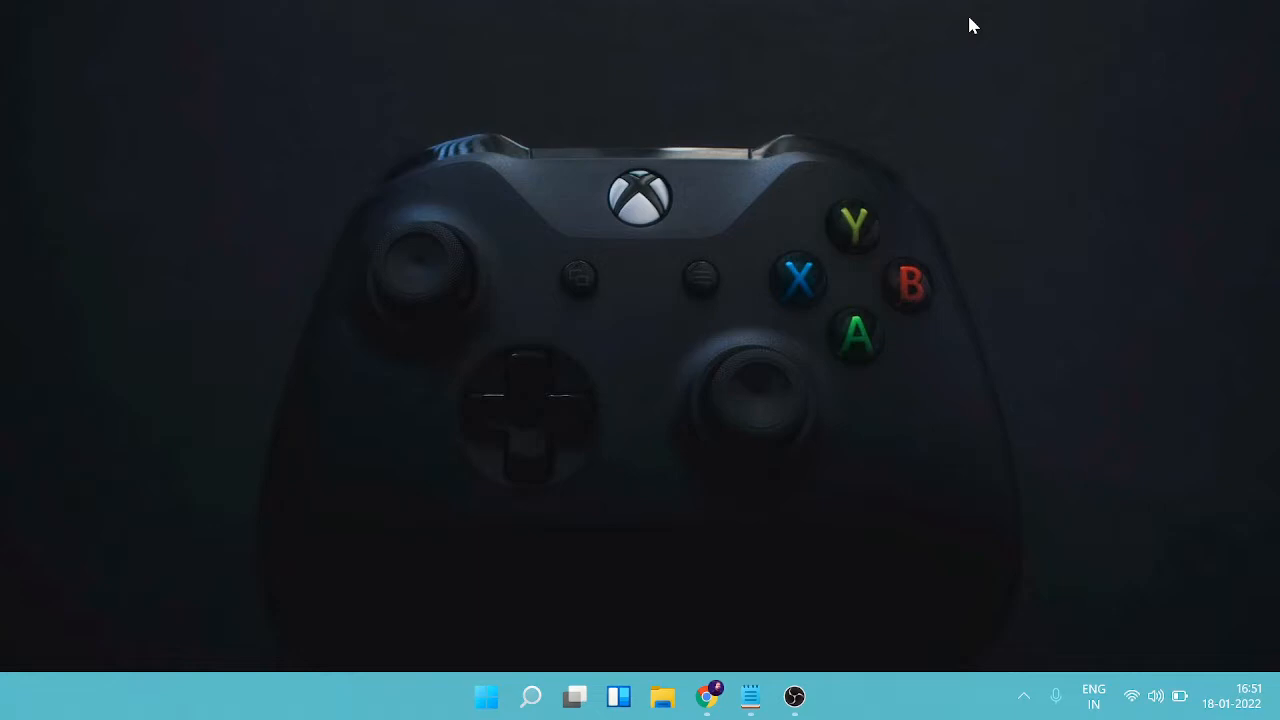
mouse_move(904, 24)
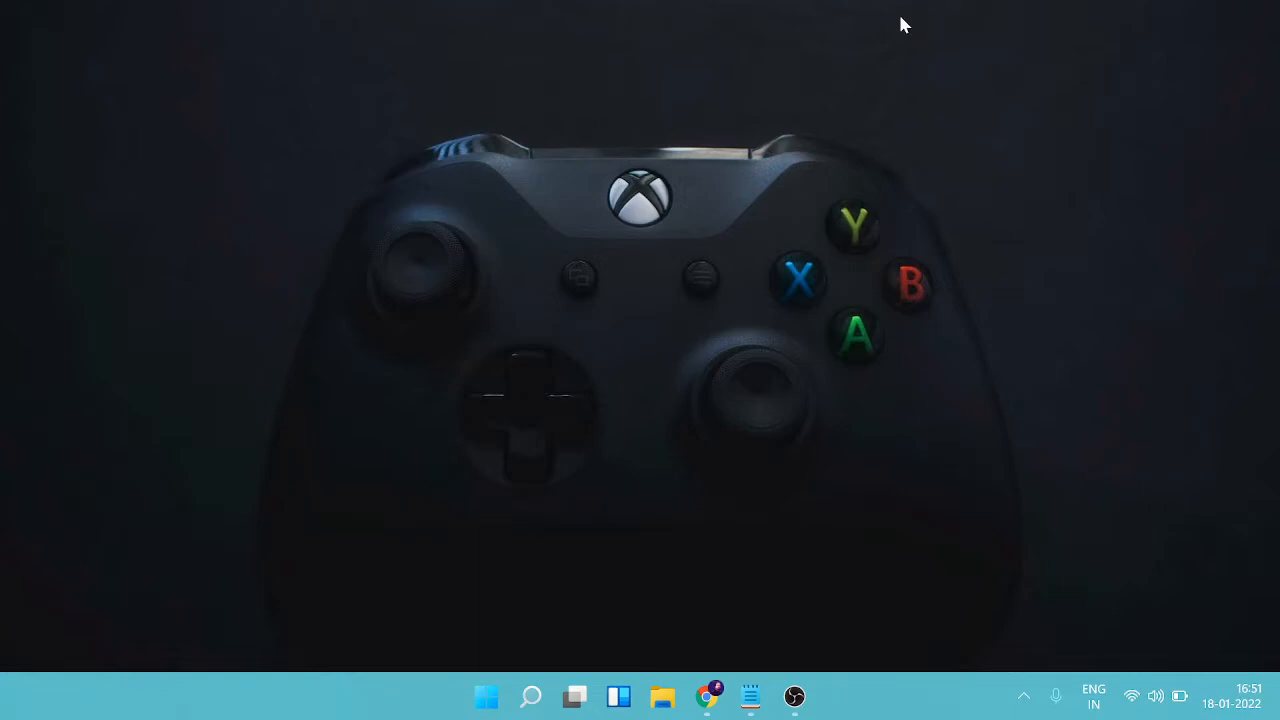
mouse_move(956, 72)
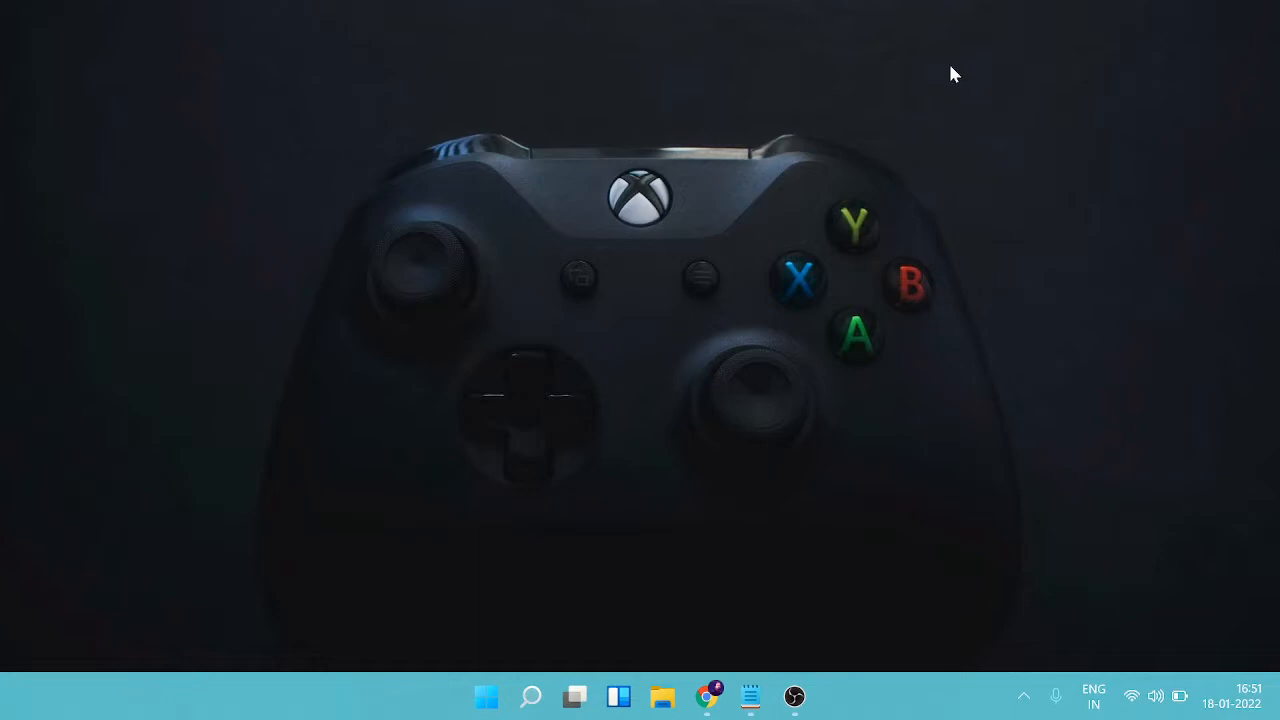
Step: Search 'update' and land on the Windows Update page showing a pending restart
click(532, 696)
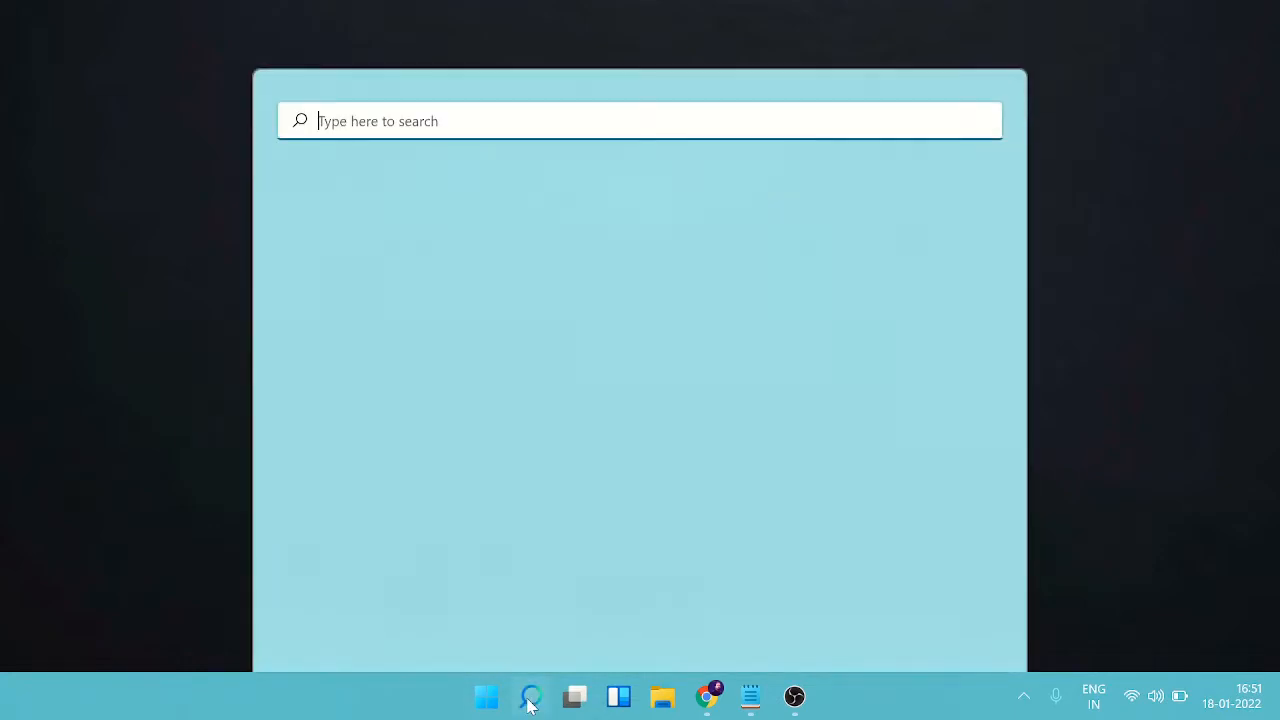
text(update)
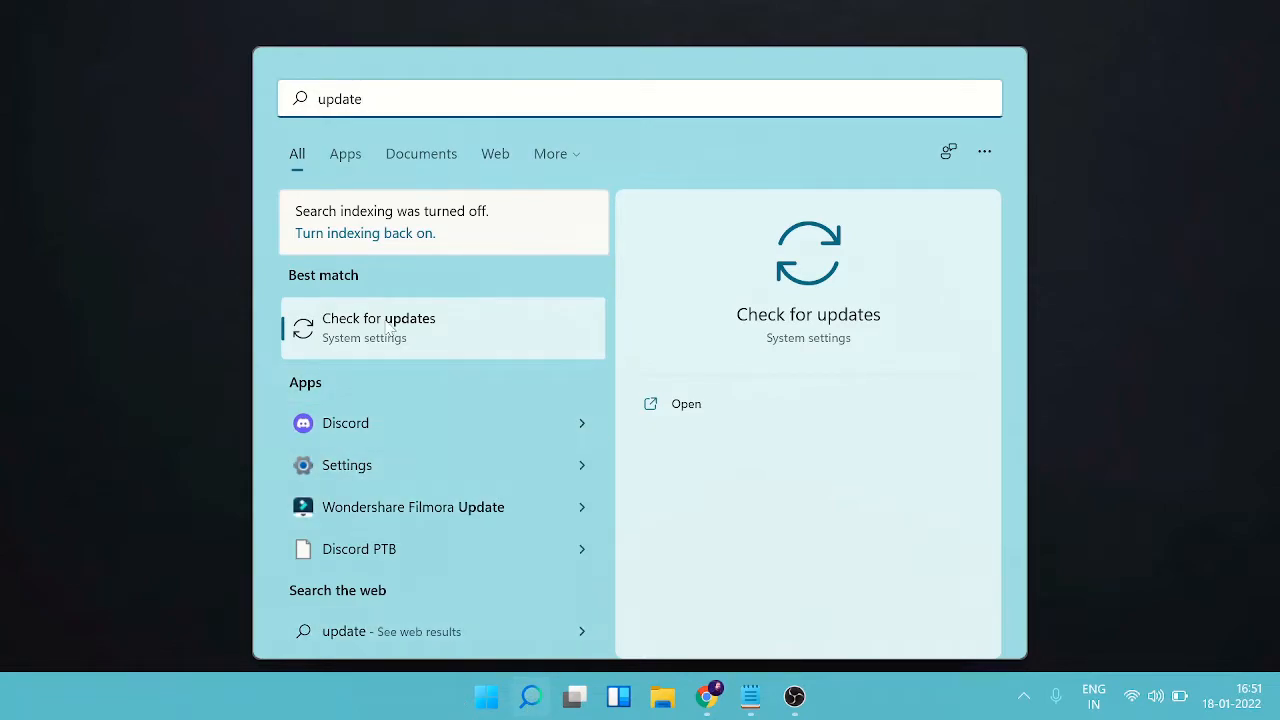
click(378, 328)
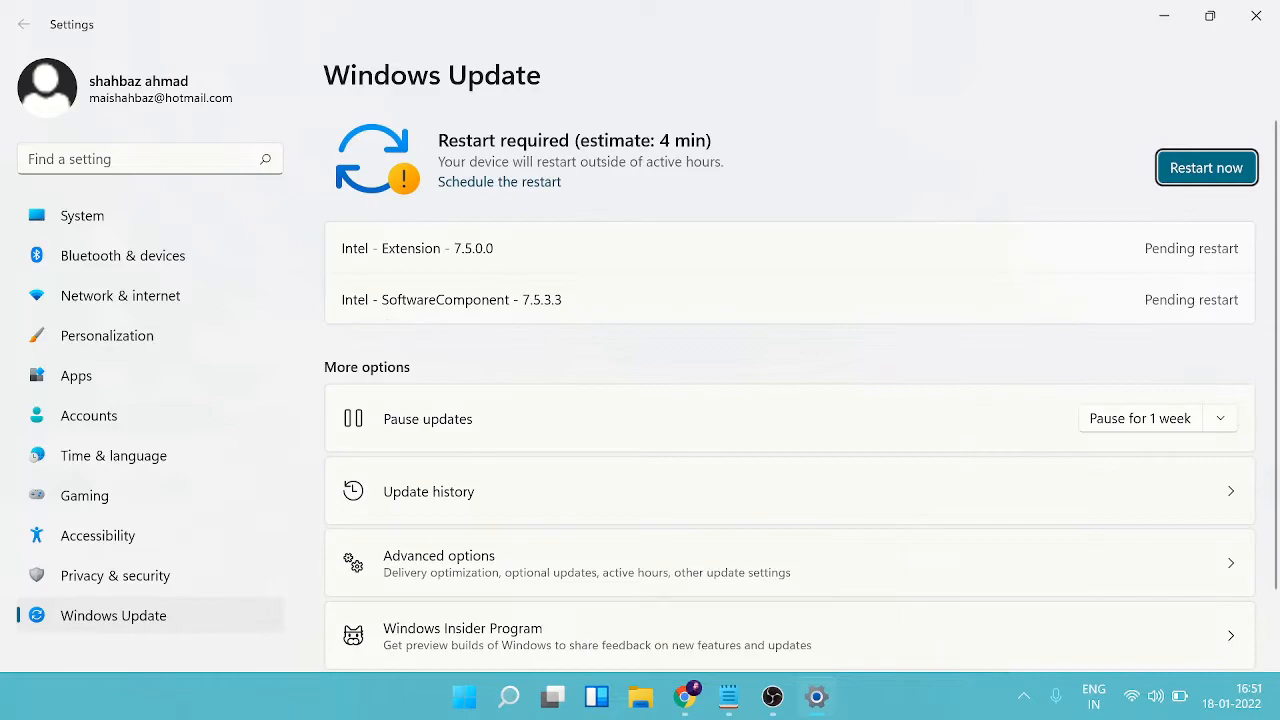
mouse_move(530, 160)
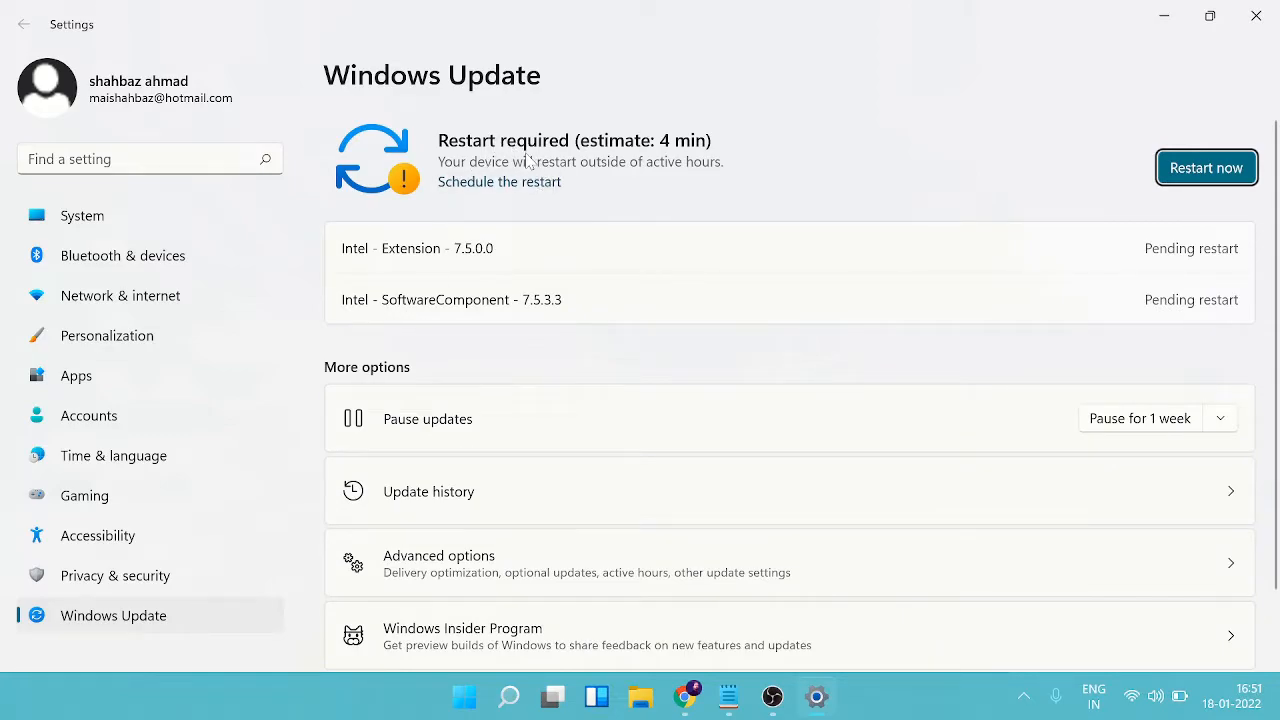
mouse_move(1208, 168)
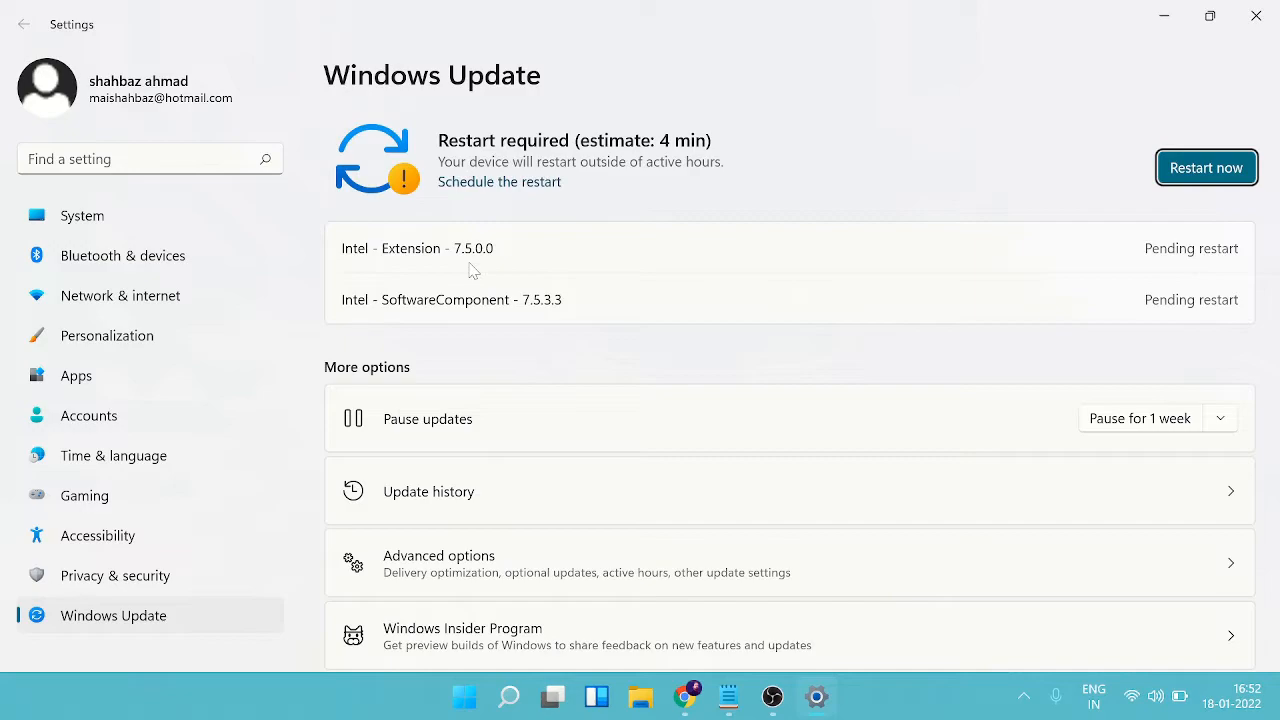
Step: Search 'power', reach the shutdown settings and tick Turn on fast startup
click(508, 696)
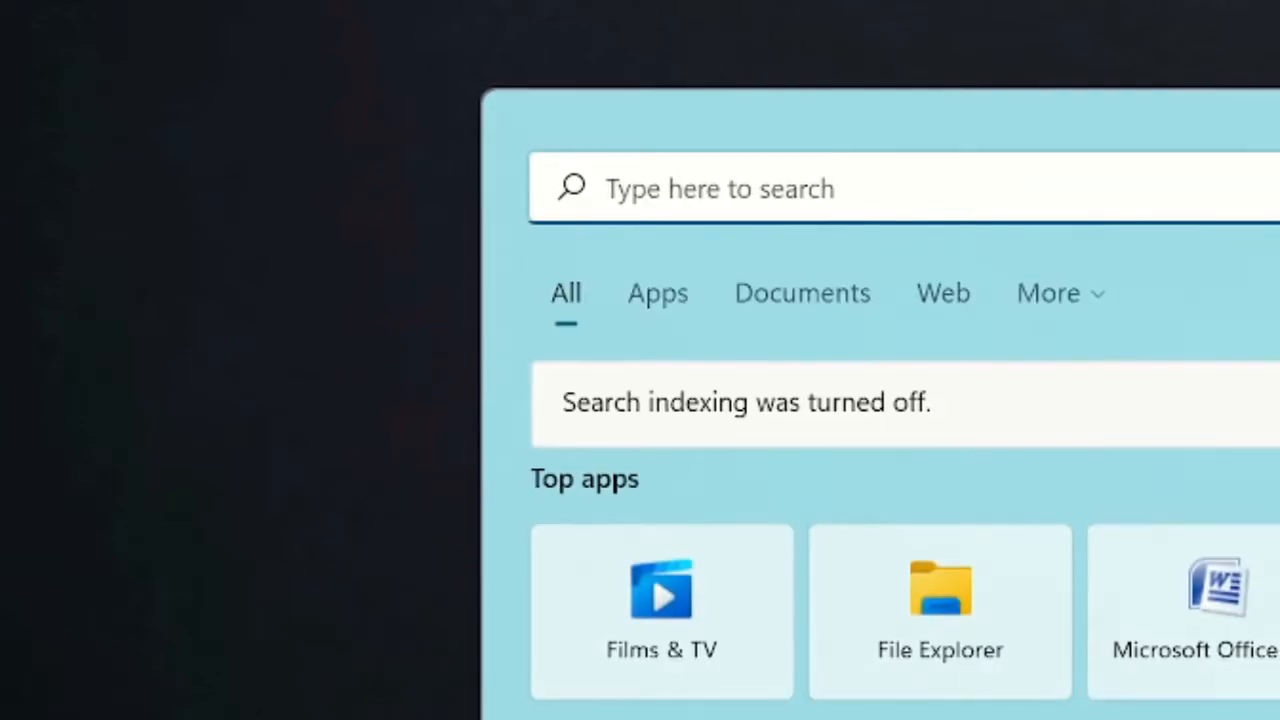
text(power)
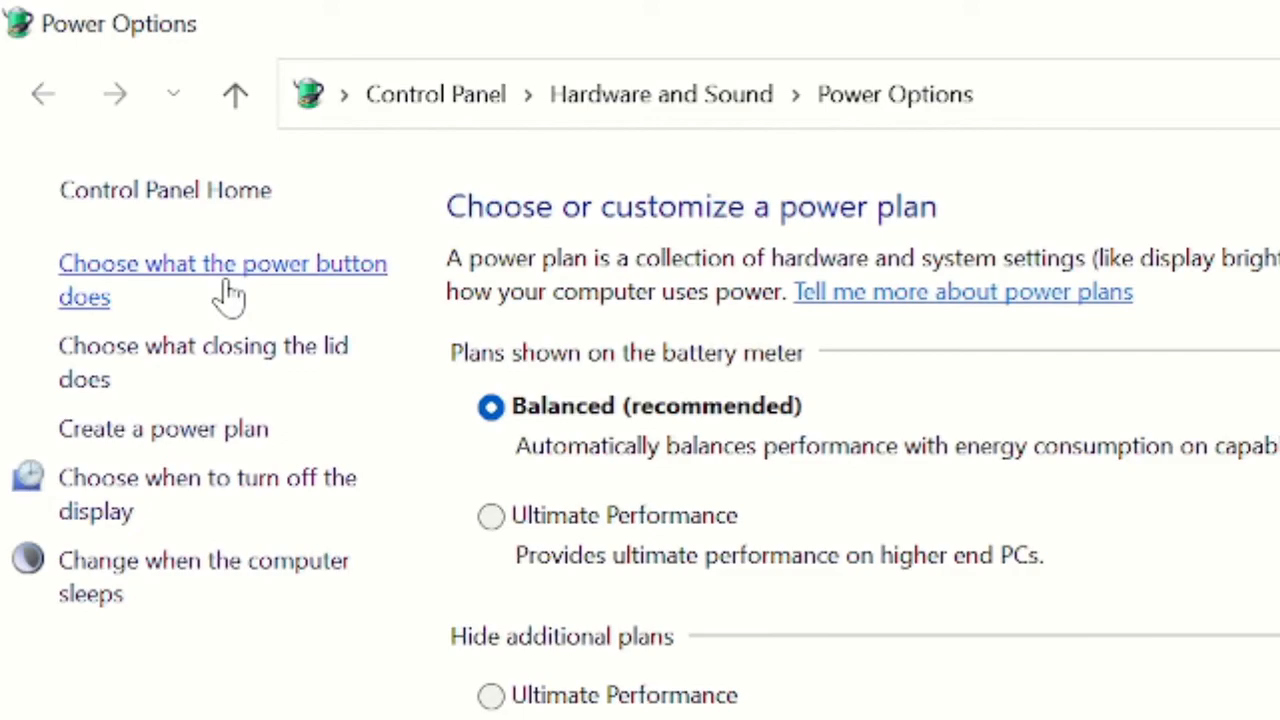
mouse_move(210, 284)
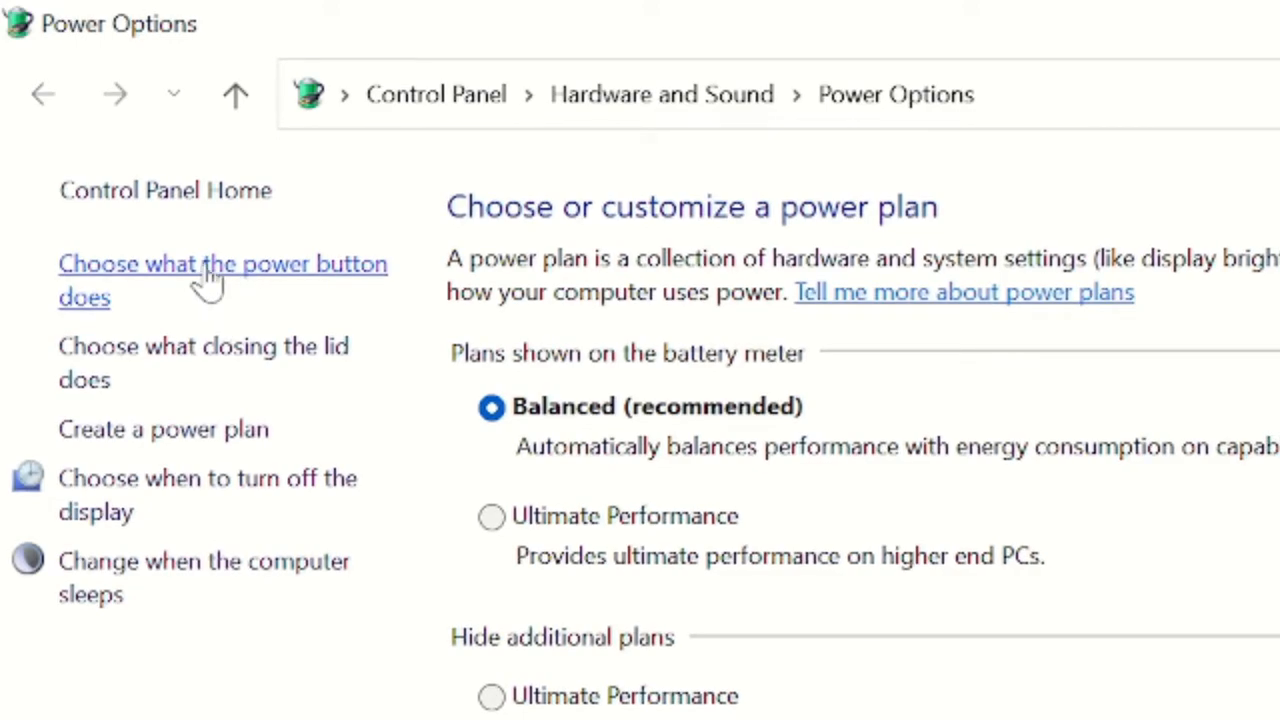
click(224, 264)
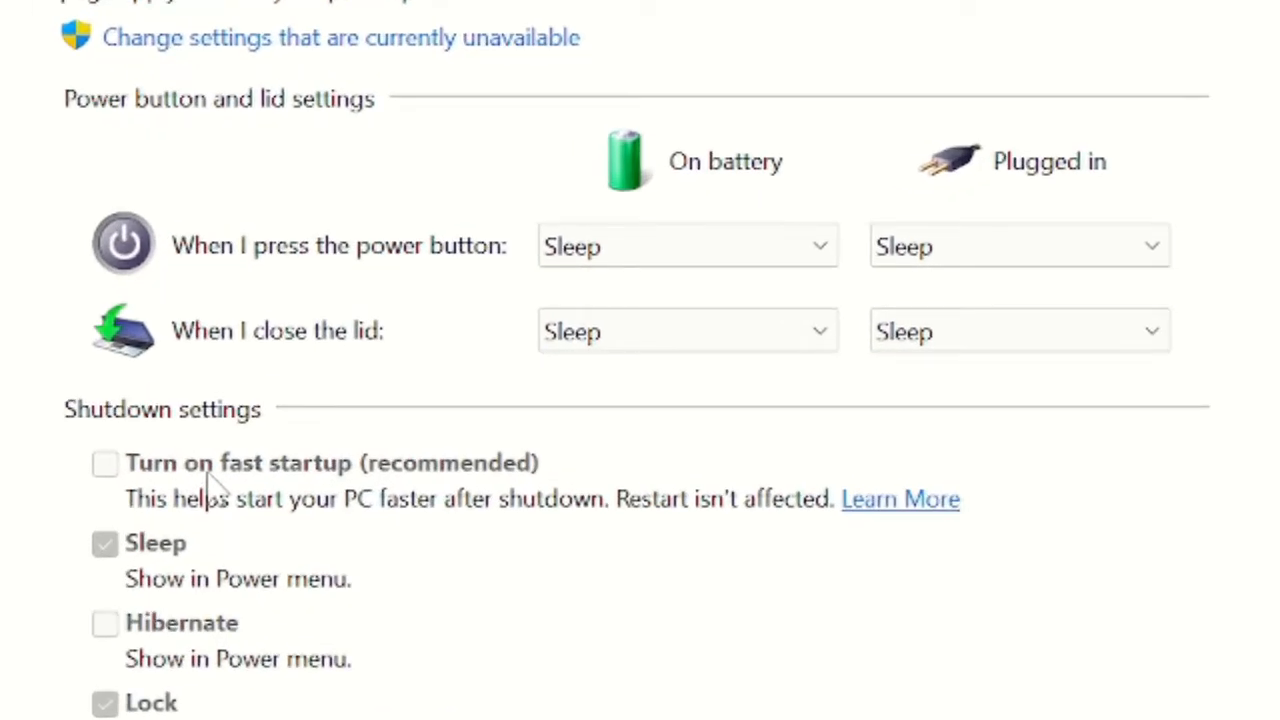
mouse_move(104, 486)
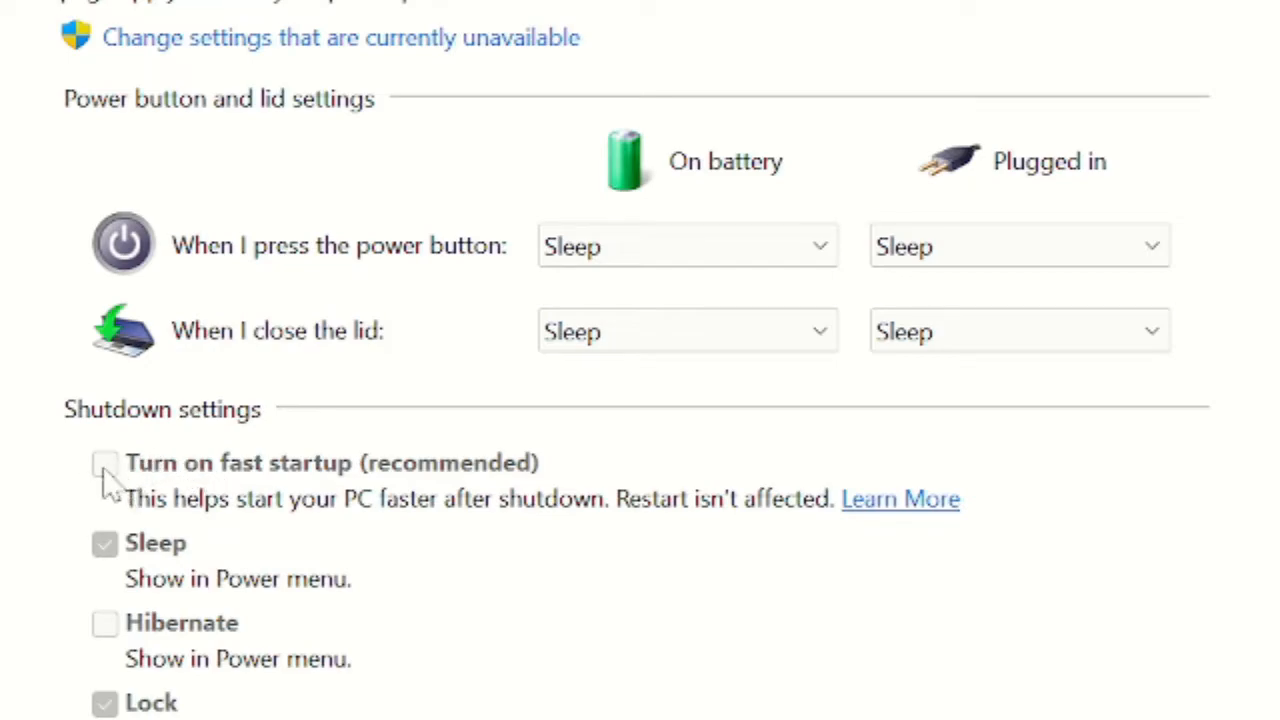
mouse_move(144, 520)
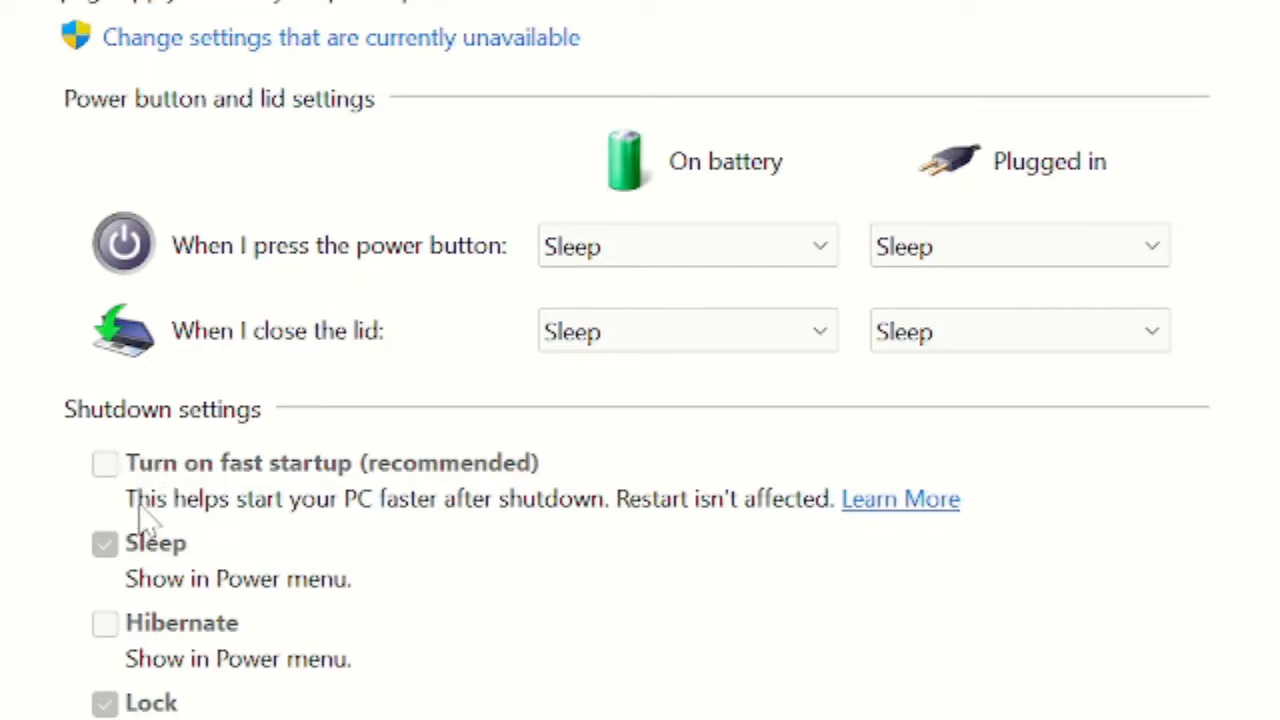
mouse_move(160, 516)
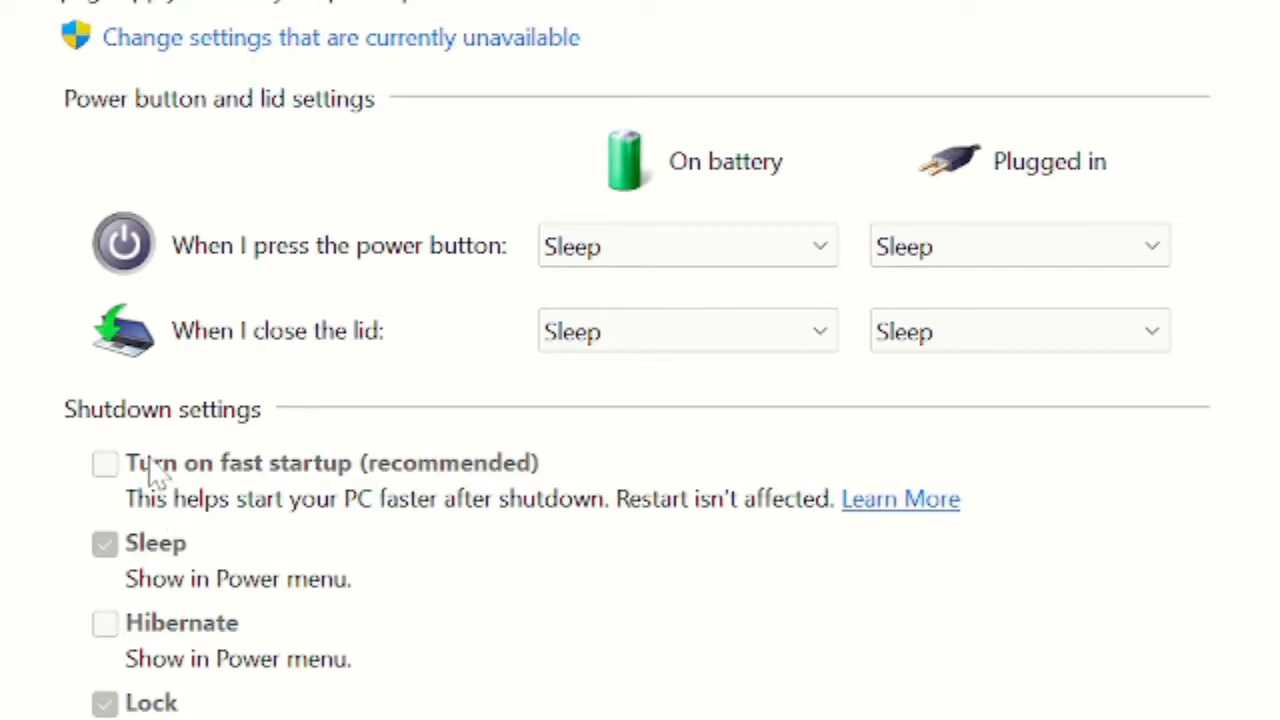
mouse_move(210, 60)
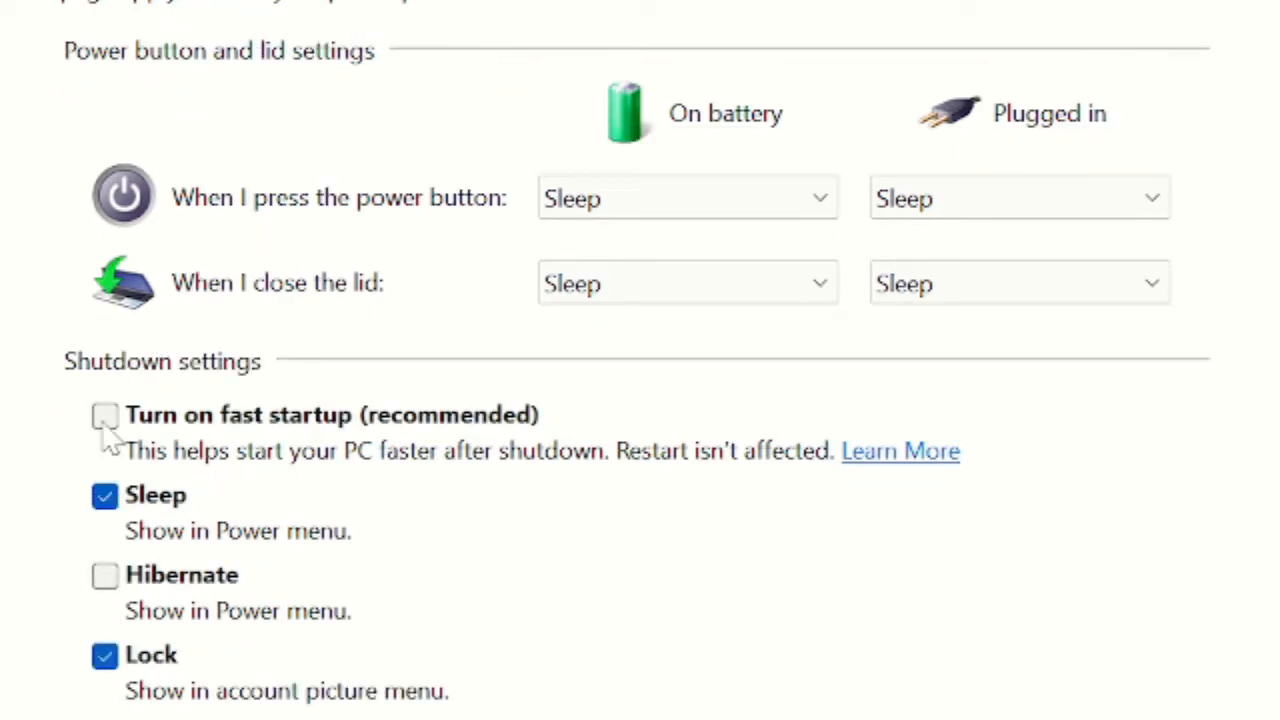
click(104, 414)
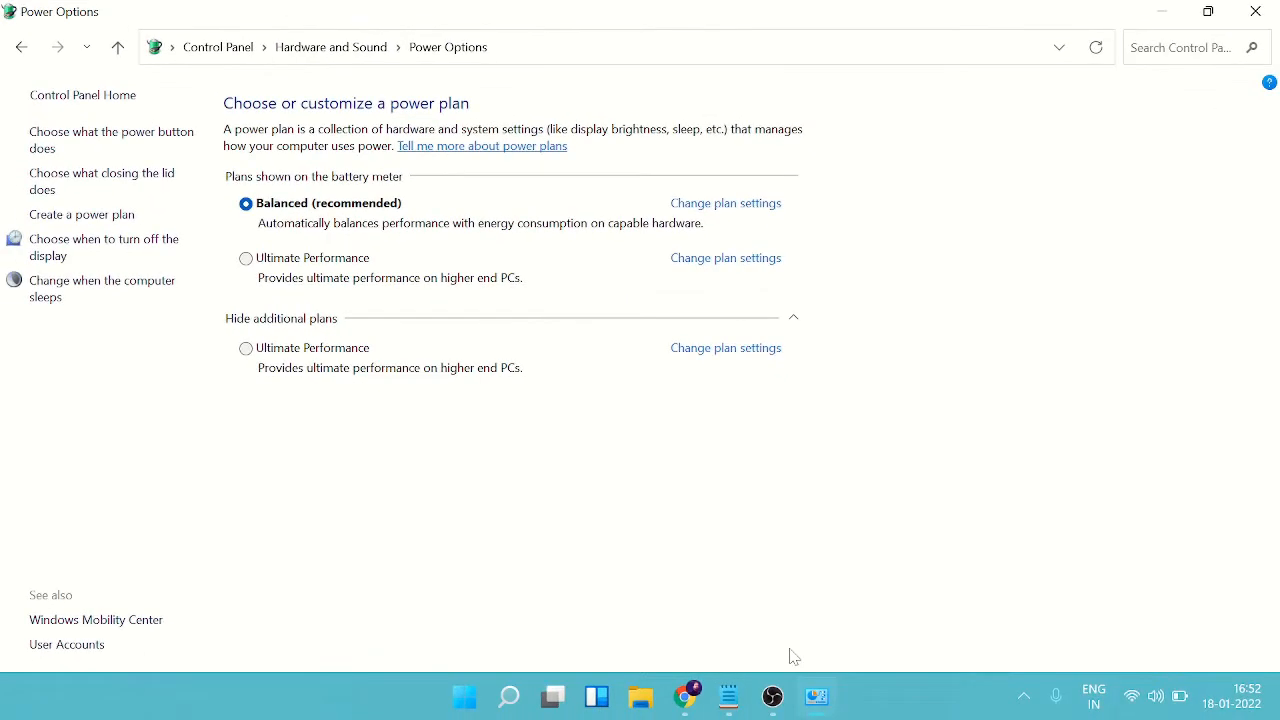
mouse_move(900, 502)
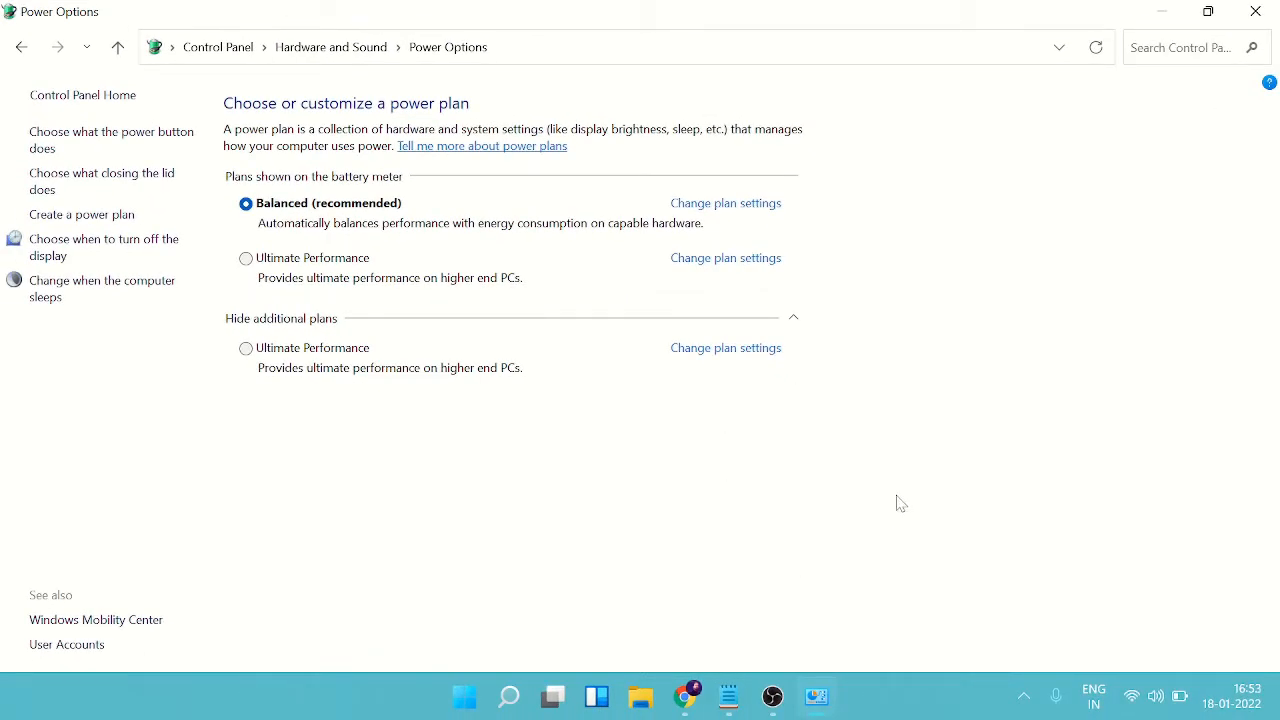
mouse_move(1256, 12)
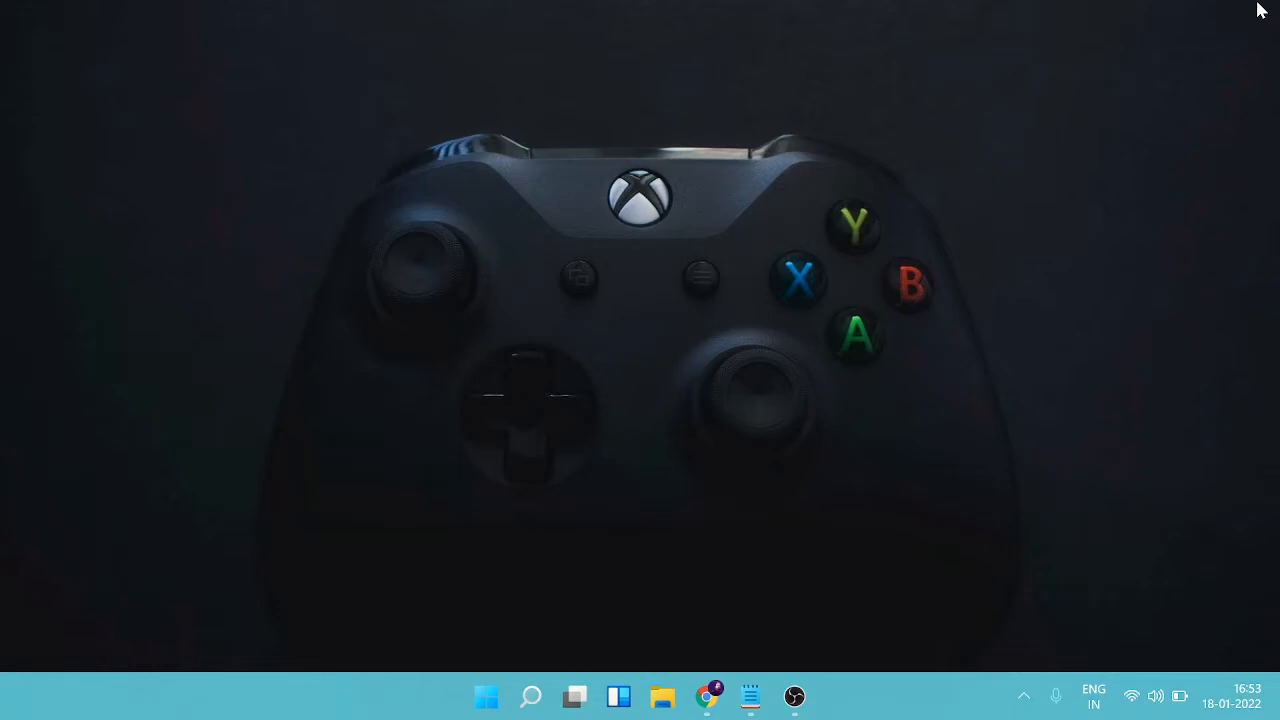
mouse_move(1120, 256)
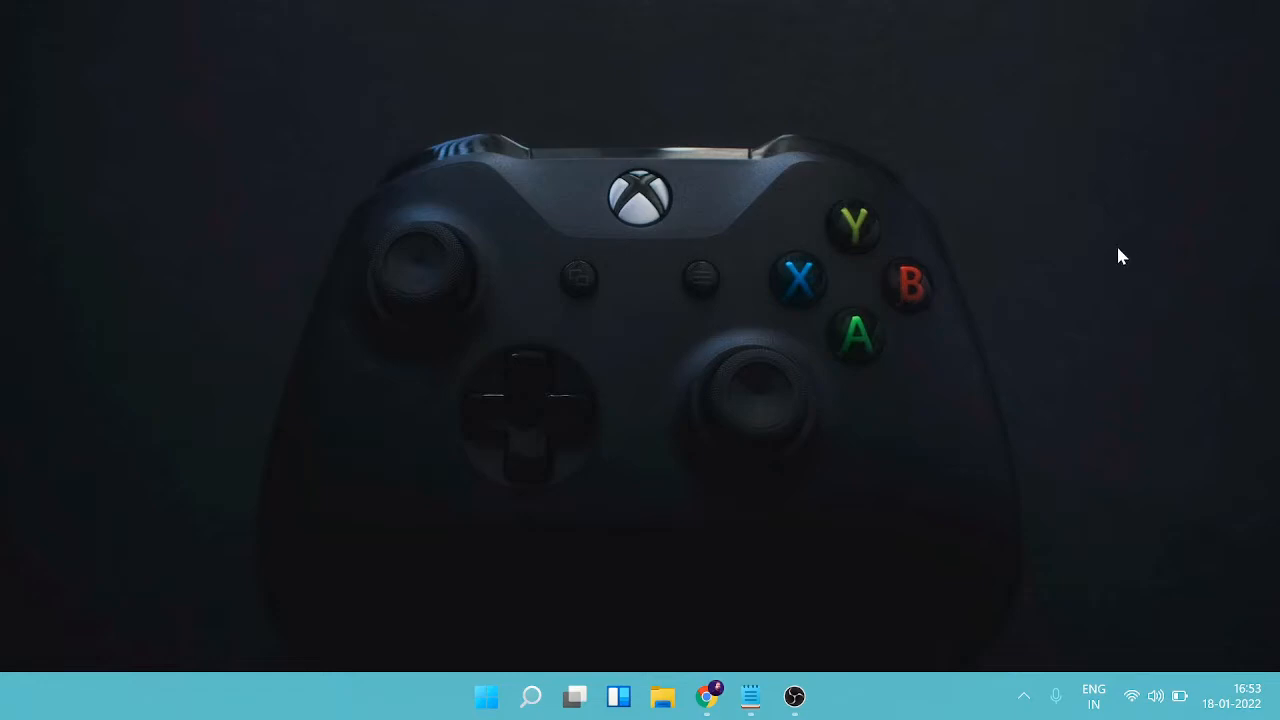
mouse_move(848, 658)
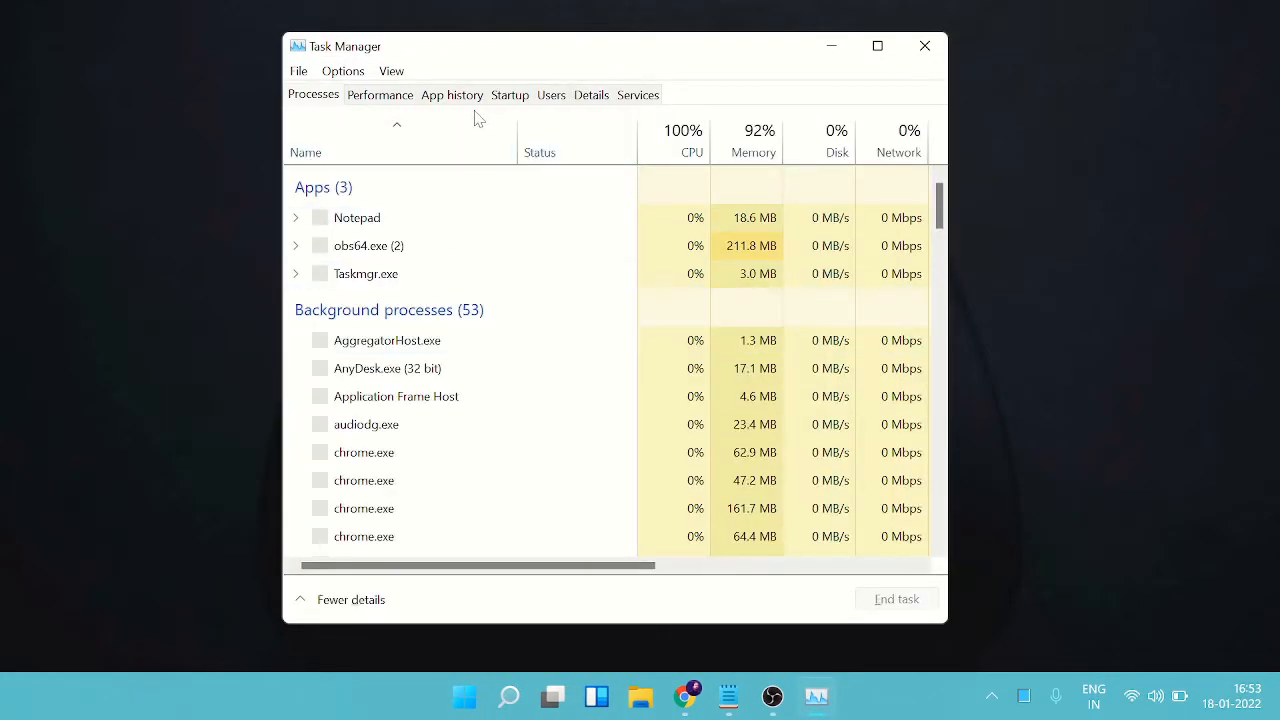
Step: Review the Startup apps list, selecting msedge.exe among disabled entries like steam.exe
click(508, 94)
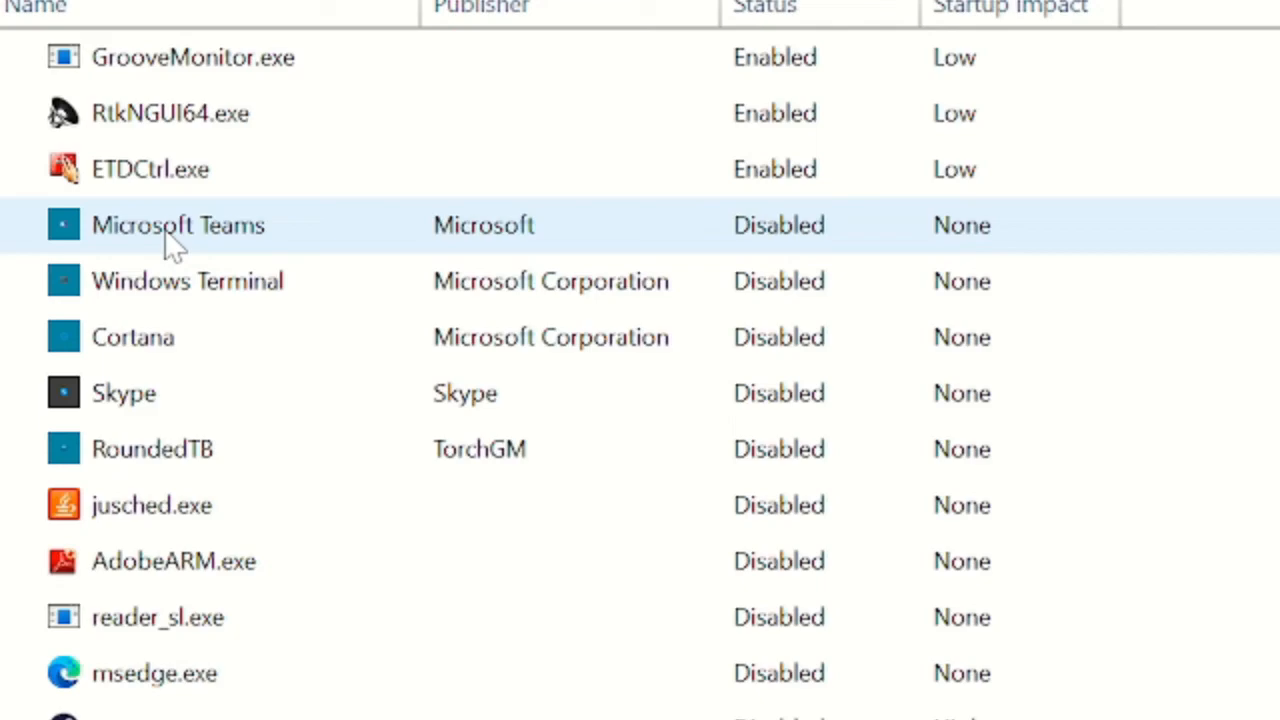
mouse_move(170, 224)
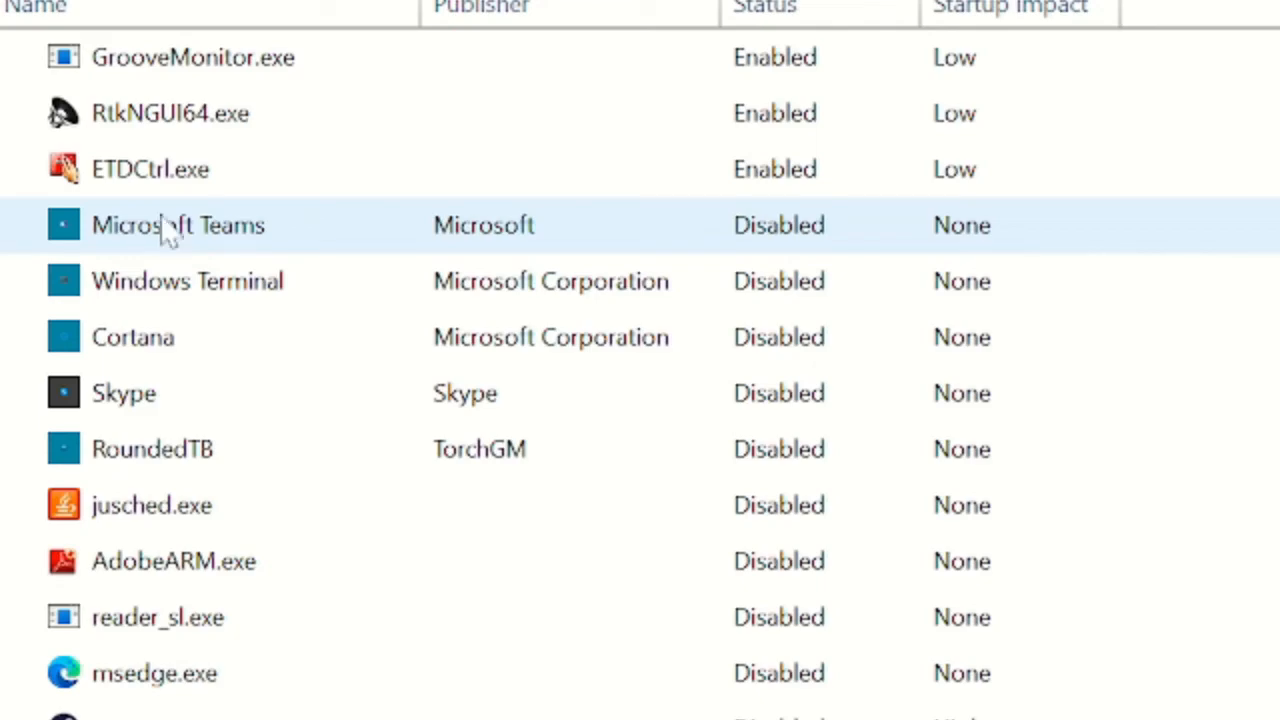
mouse_move(50, 224)
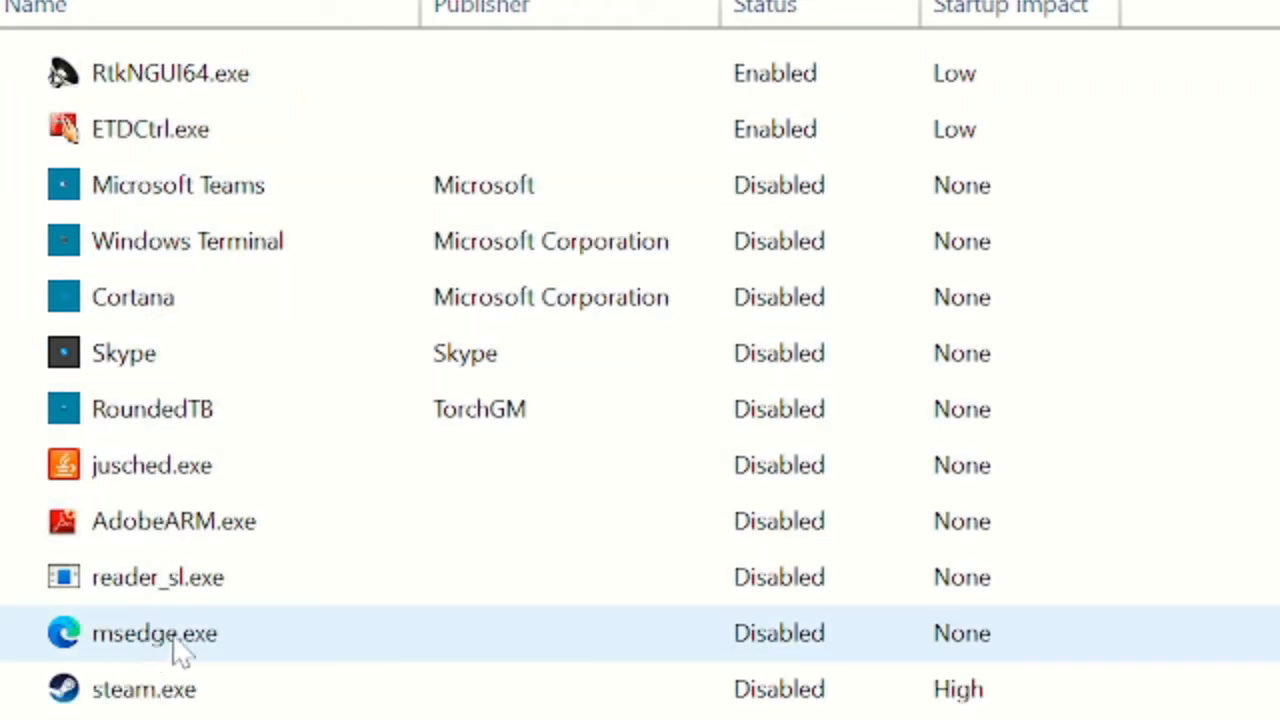
scroll(down, 3)
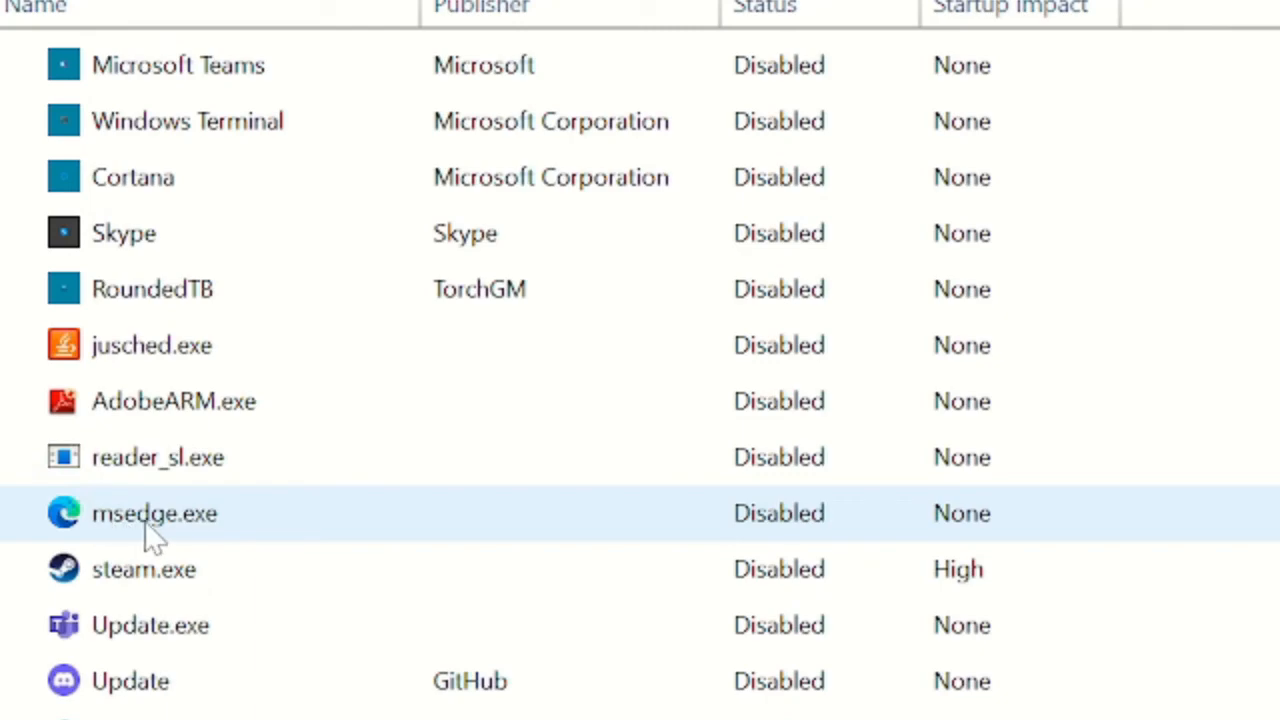
click(156, 512)
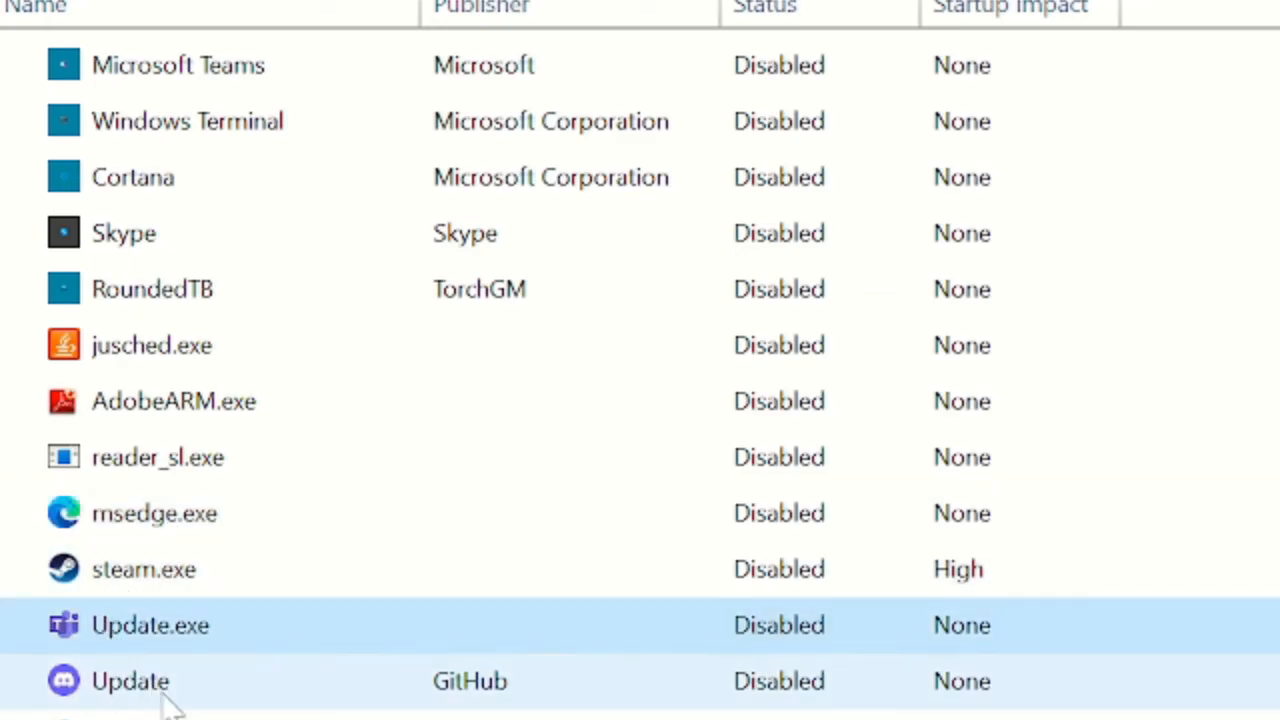
scroll(down, 3)
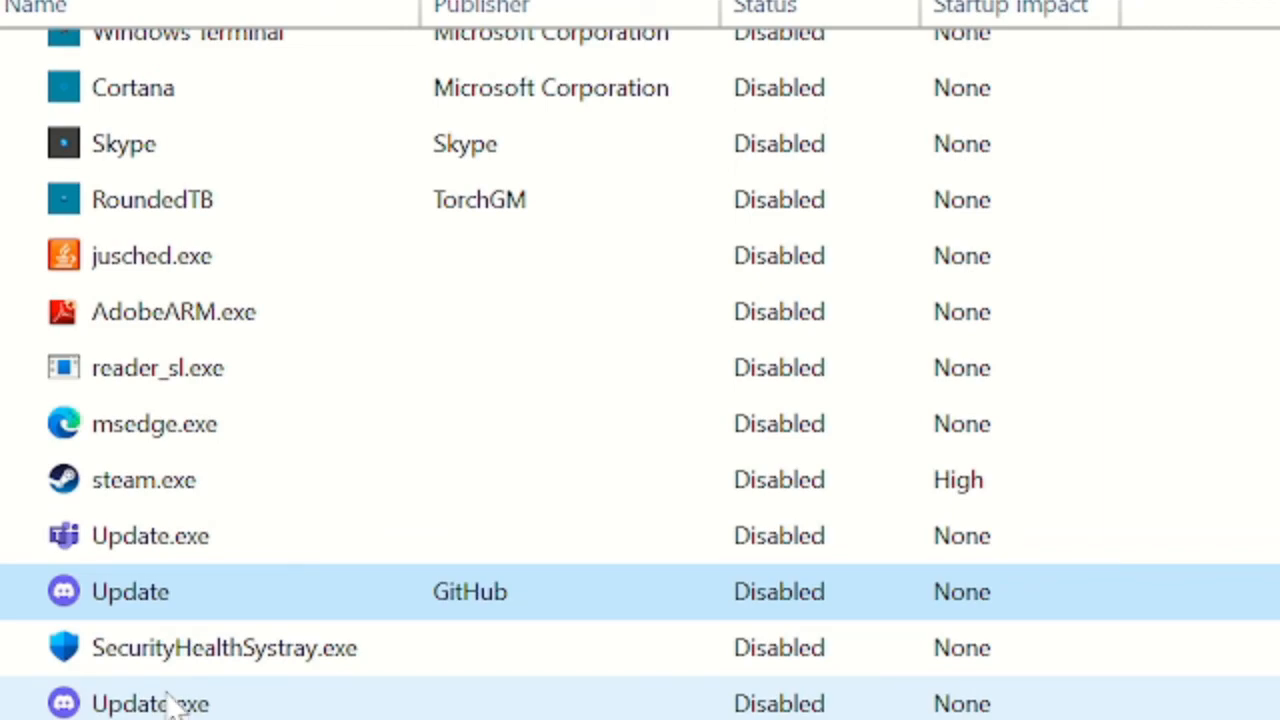
scroll(down, 3)
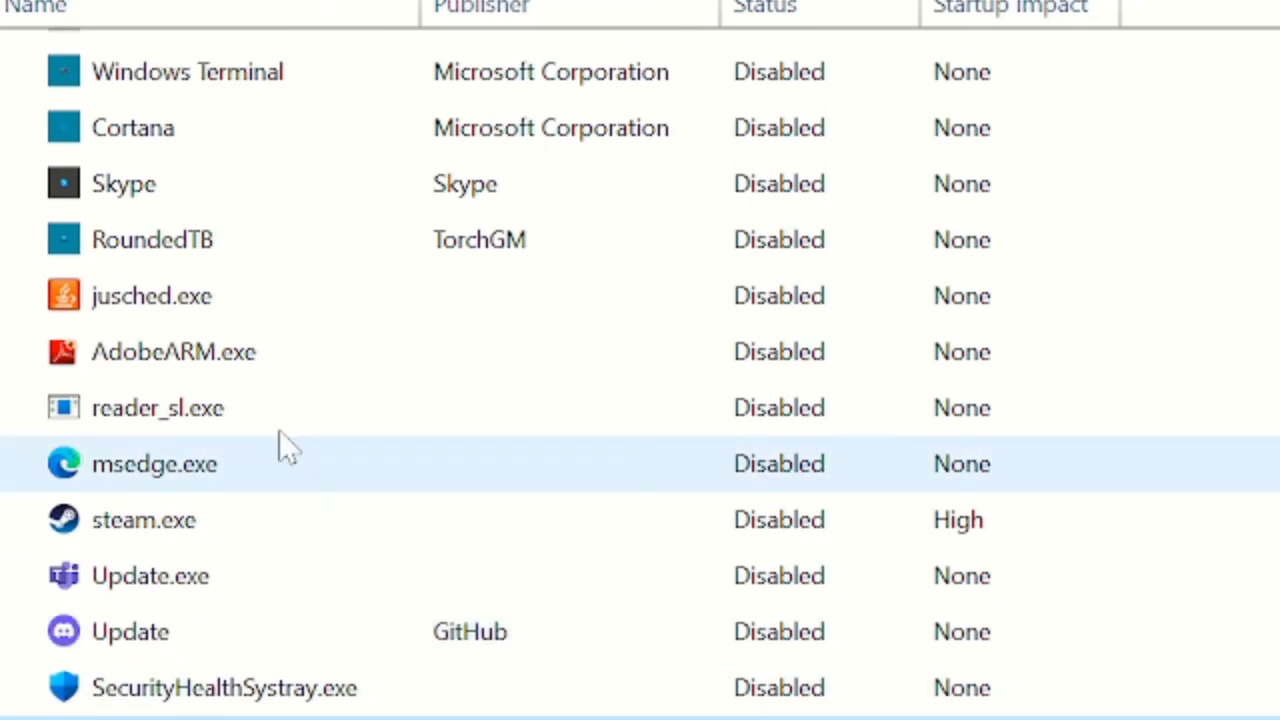